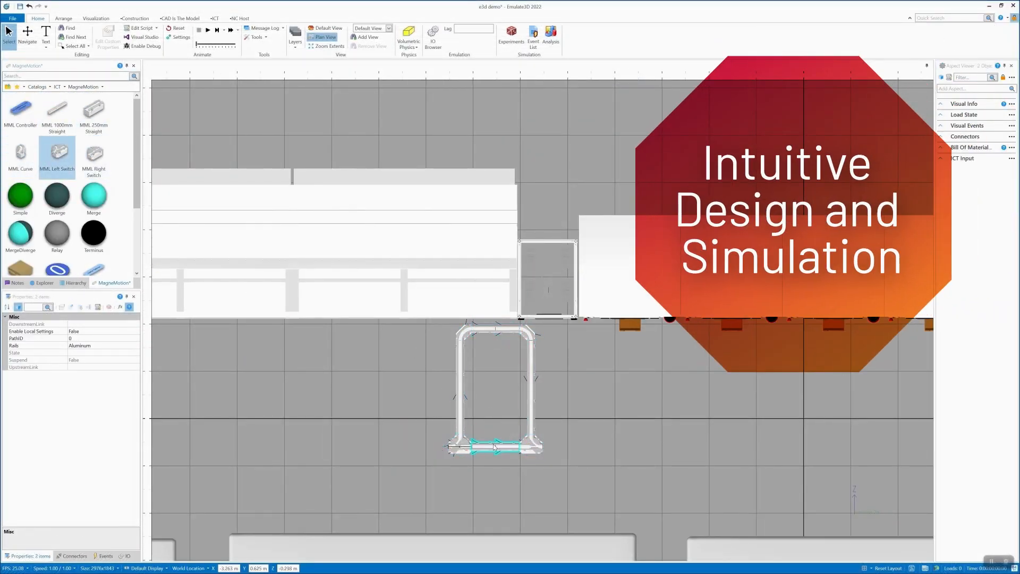
Finish placing the MML track pieces, then switch to the Default 3D view of the fab.
click(93, 155)
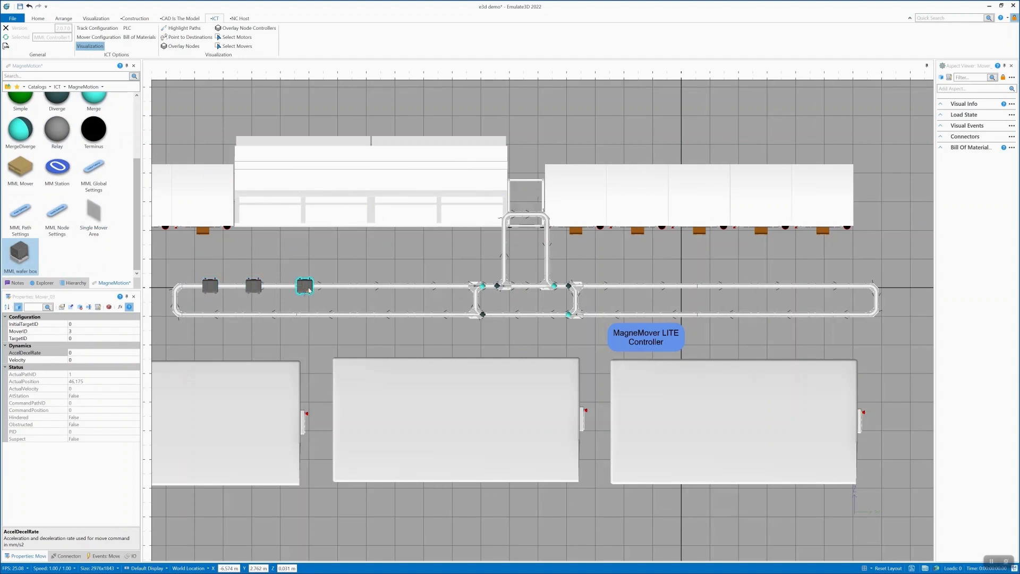
click(38, 18)
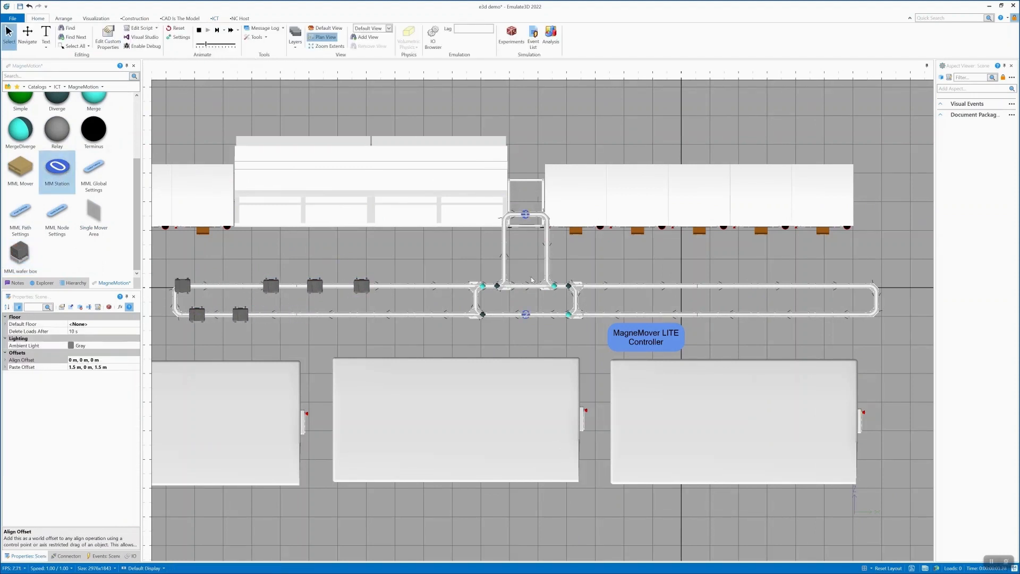
click(323, 38)
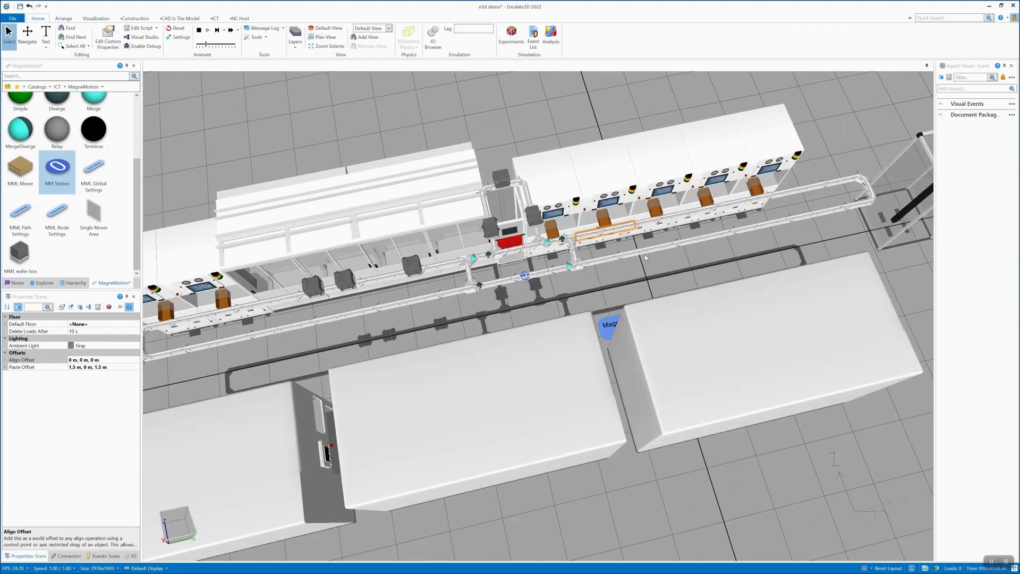